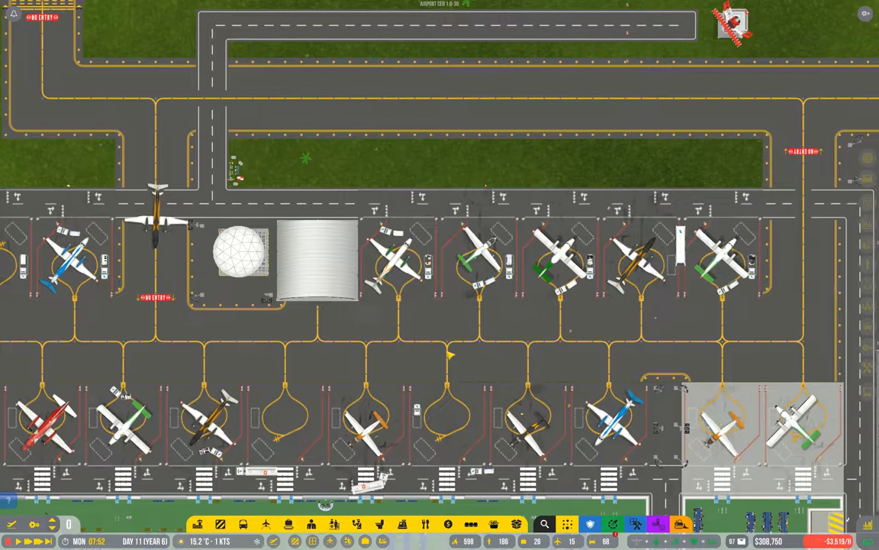
pyautogui.moveTo(412, 303)
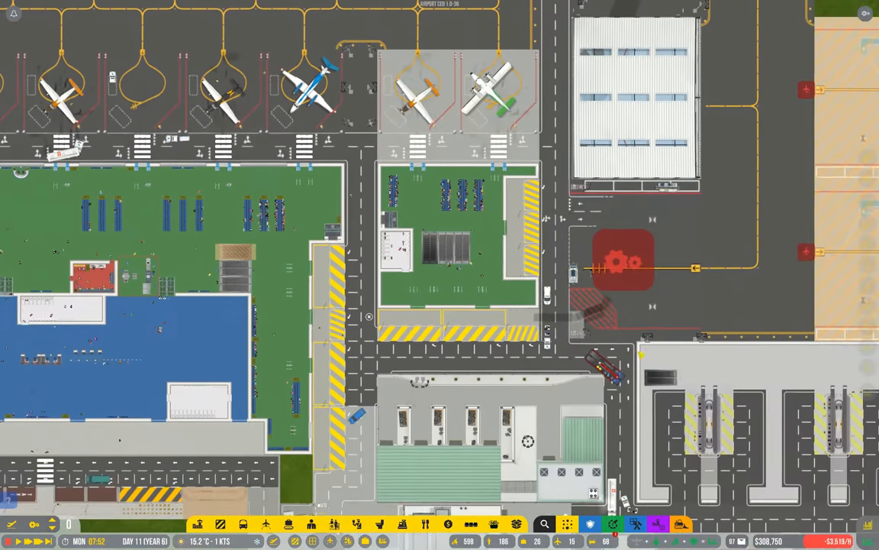
# Step: Run a path analysis from a vehicle, routing restricted zone to global zone in Terminal 1
pyautogui.scroll(-3)
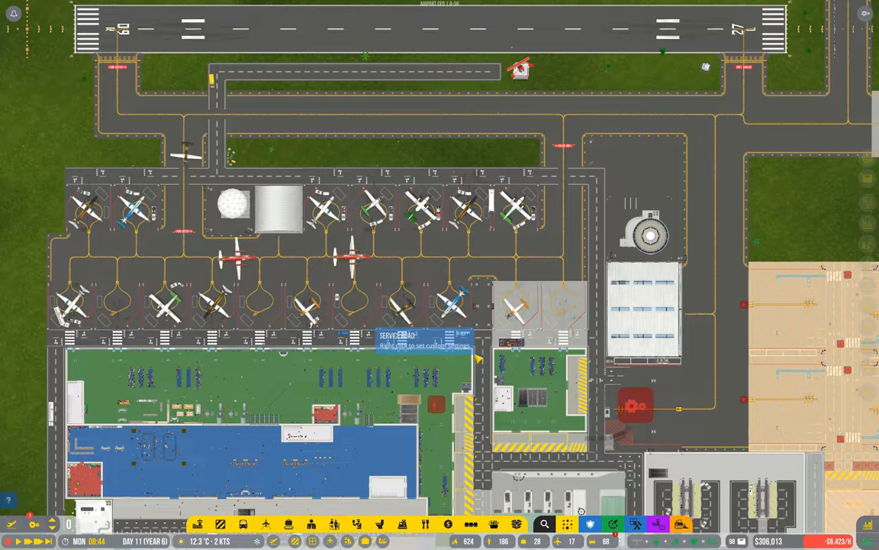
pyautogui.click(636, 405)
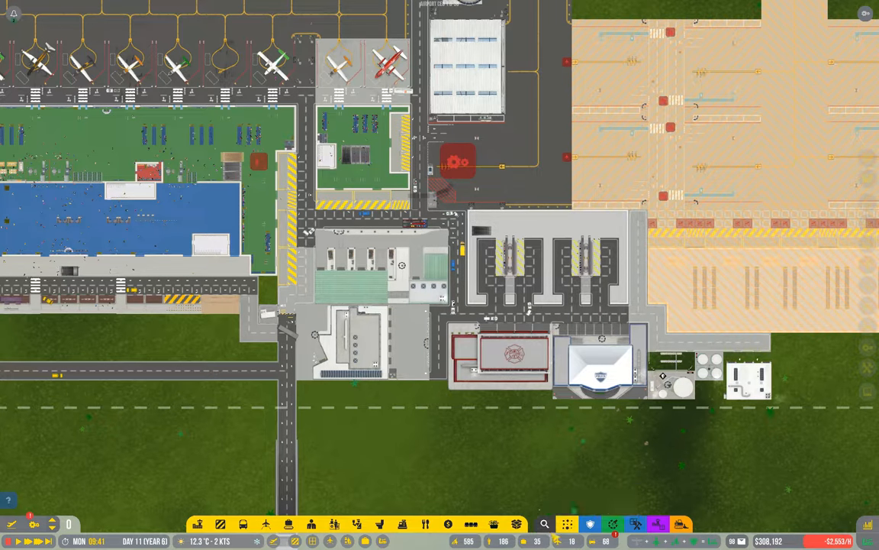
pyautogui.moveTo(544, 523)
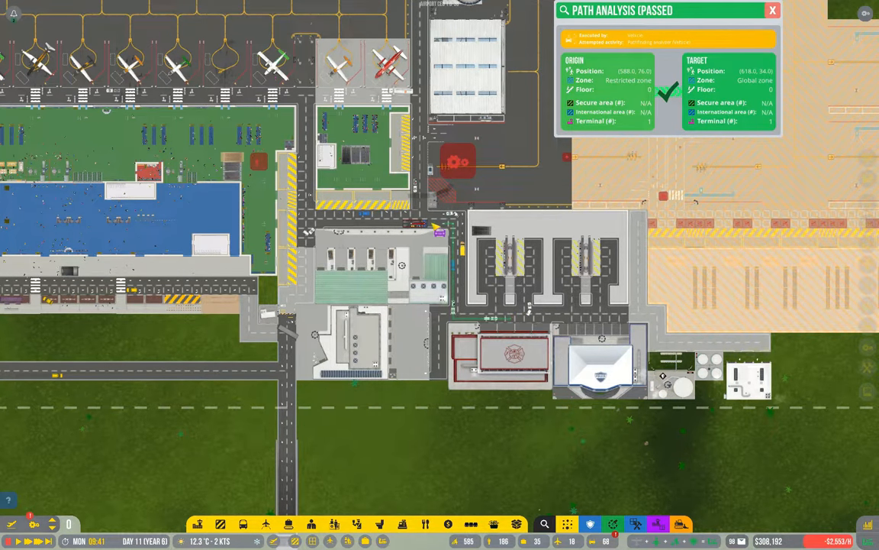
# Step: Dismiss the passing path analysis results, returning to the plain airport map
pyautogui.click(489, 332)
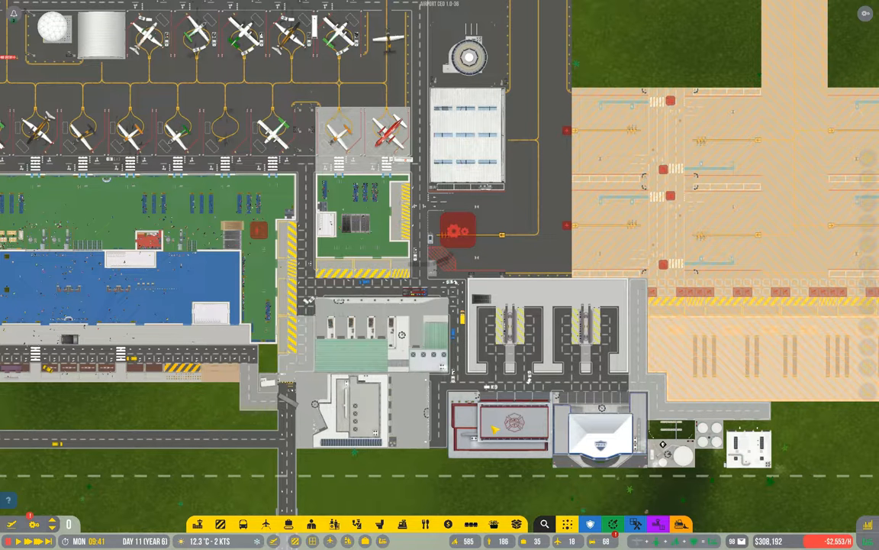
pyautogui.click(494, 430)
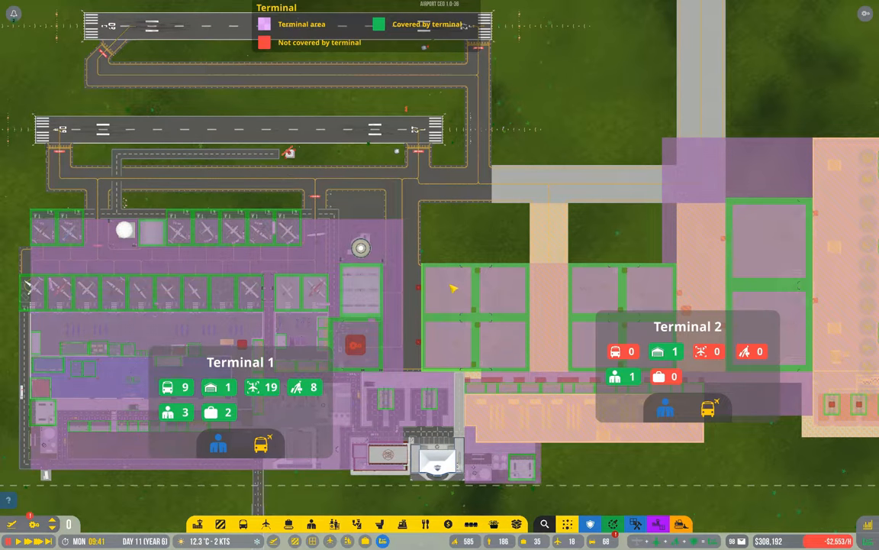
pyautogui.moveTo(418, 352)
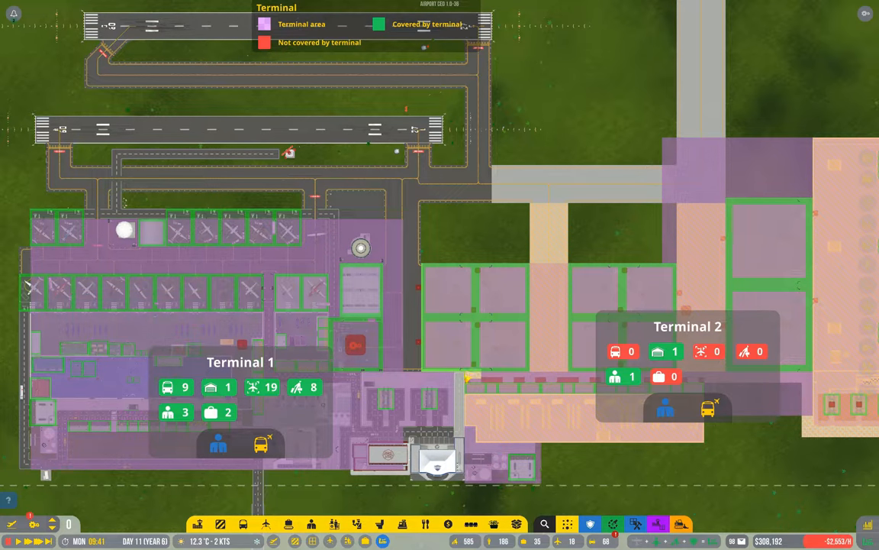
pyautogui.moveTo(412, 206)
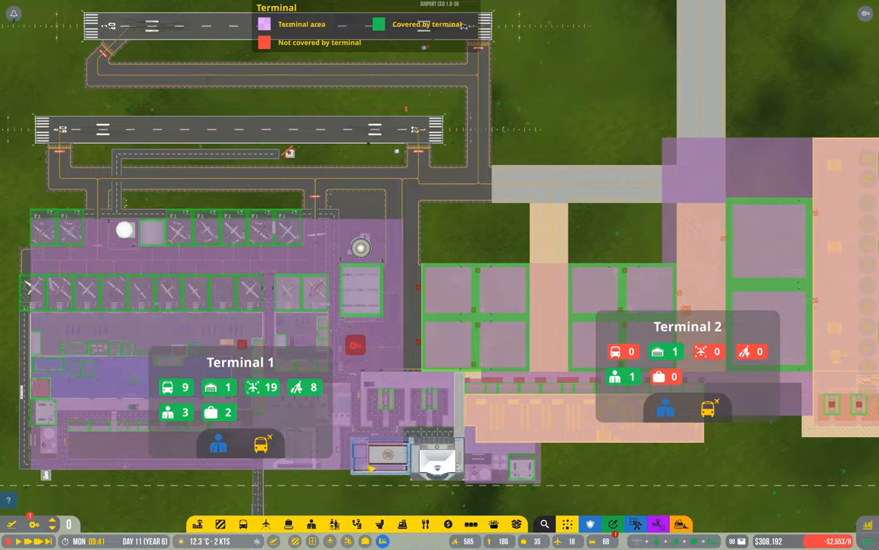
pyautogui.moveTo(400, 469)
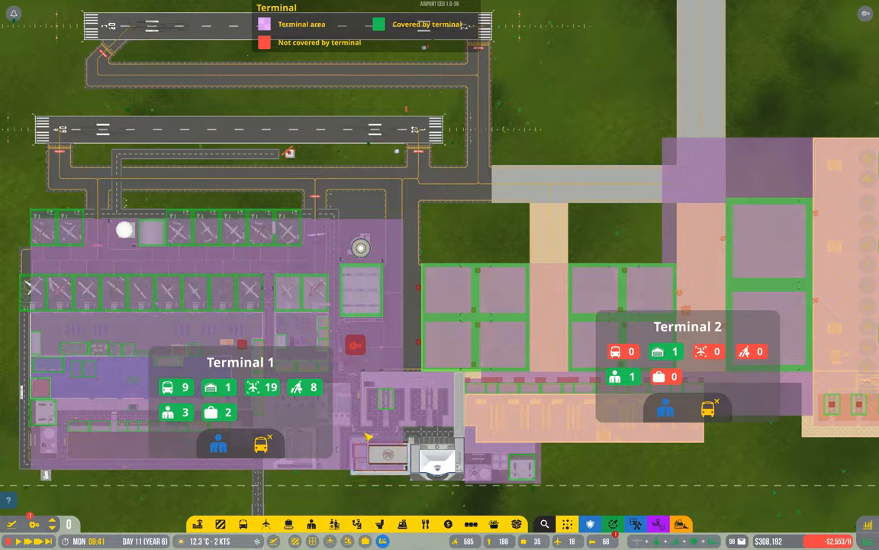
pyautogui.moveTo(765, 262)
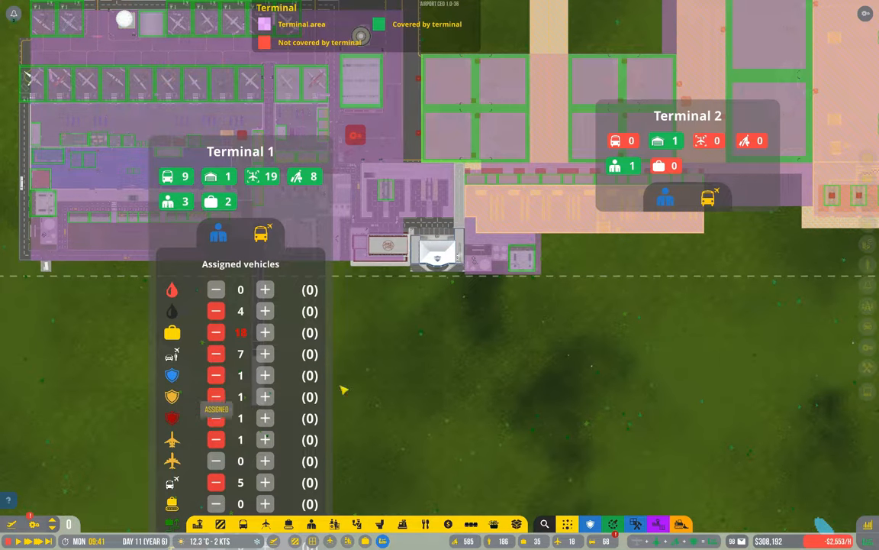
pyautogui.moveTo(148, 355)
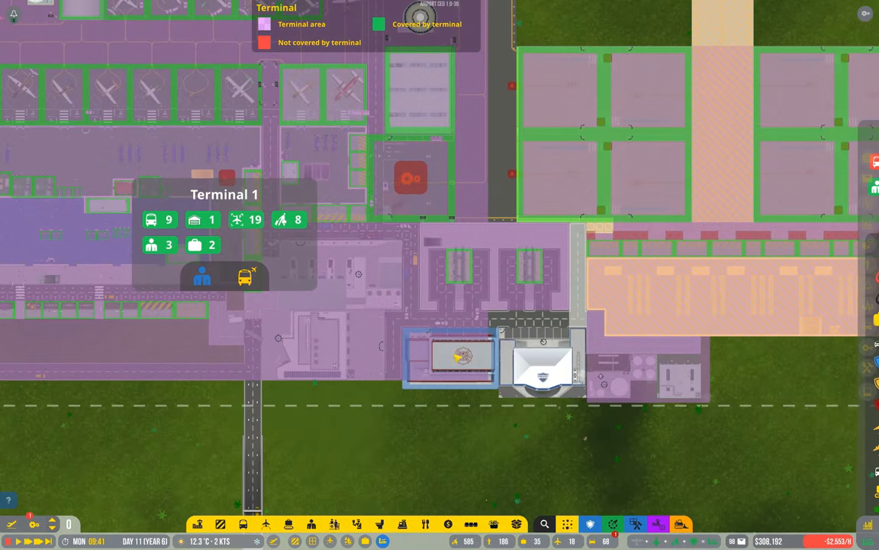
pyautogui.moveTo(656, 524)
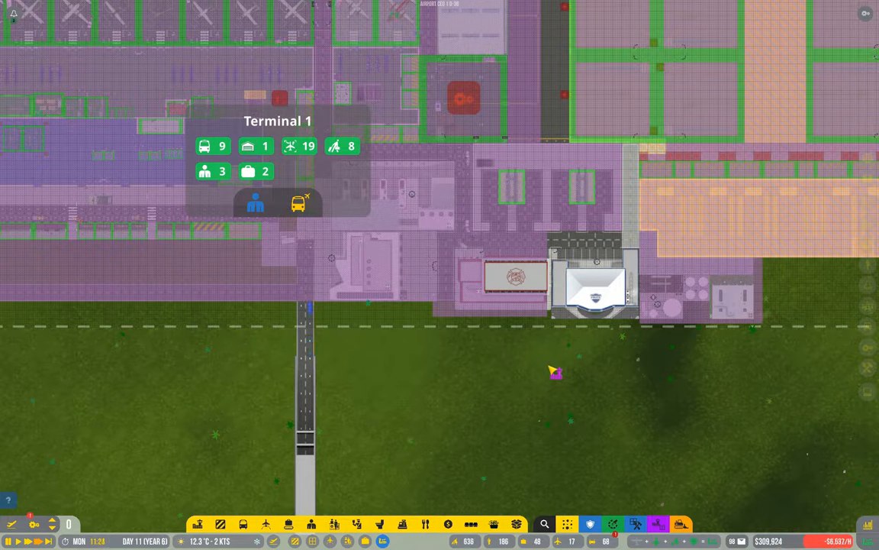
pyautogui.moveTo(410, 343)
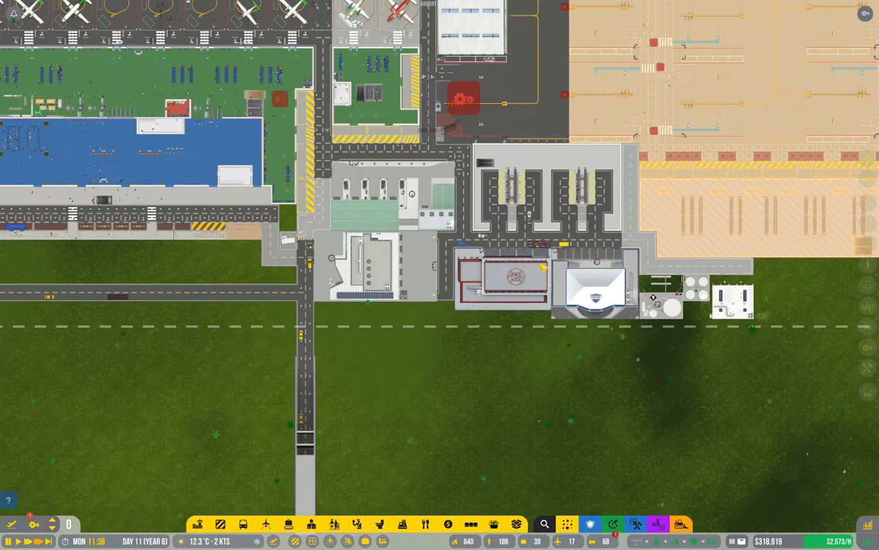
pyautogui.moveTo(543, 352)
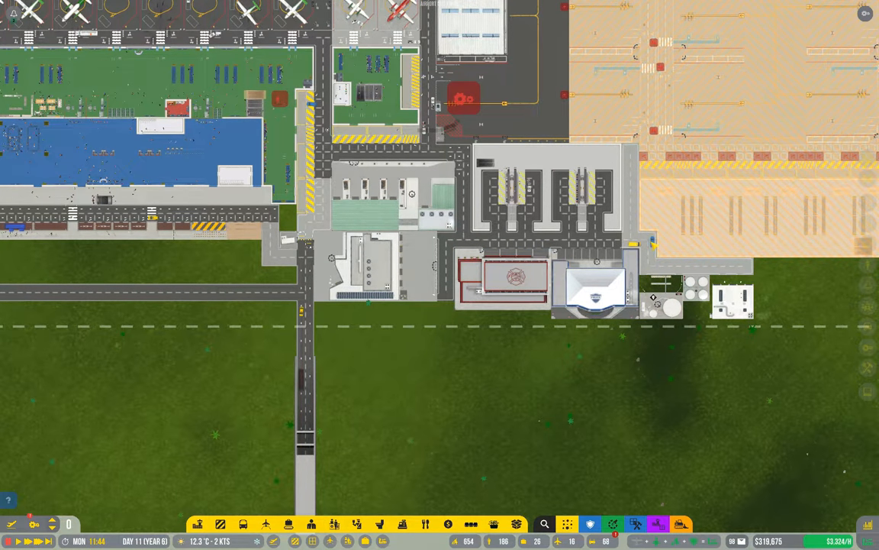
# Step: Show the terminal coverage map and inspect the roaming police car near the police station
pyautogui.click(517, 283)
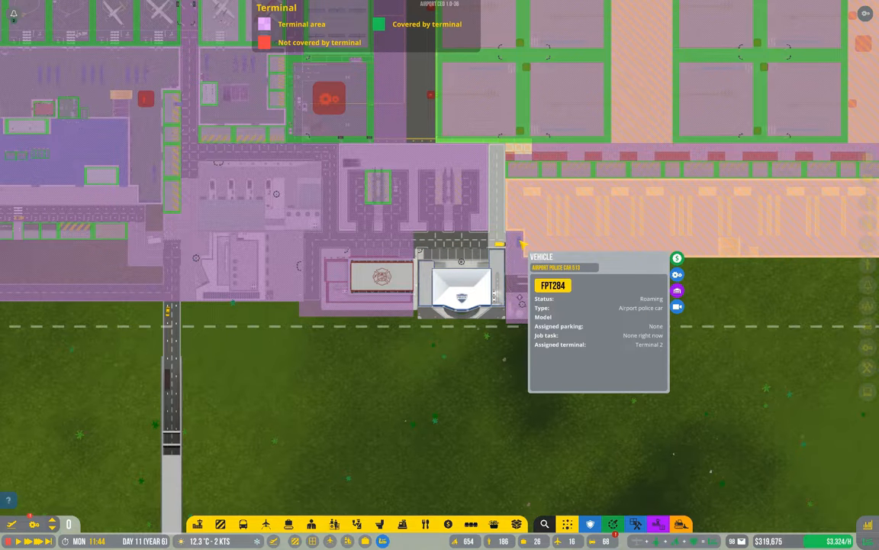
pyautogui.click(450, 283)
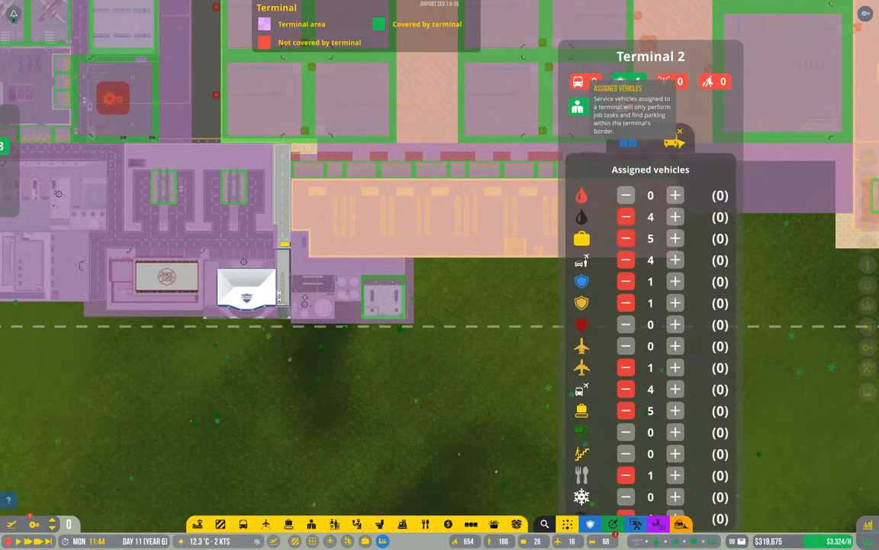
# Step: Assign a second police car to Terminal 1, then inspect the Terminal 2 ambulance
pyautogui.click(674, 280)
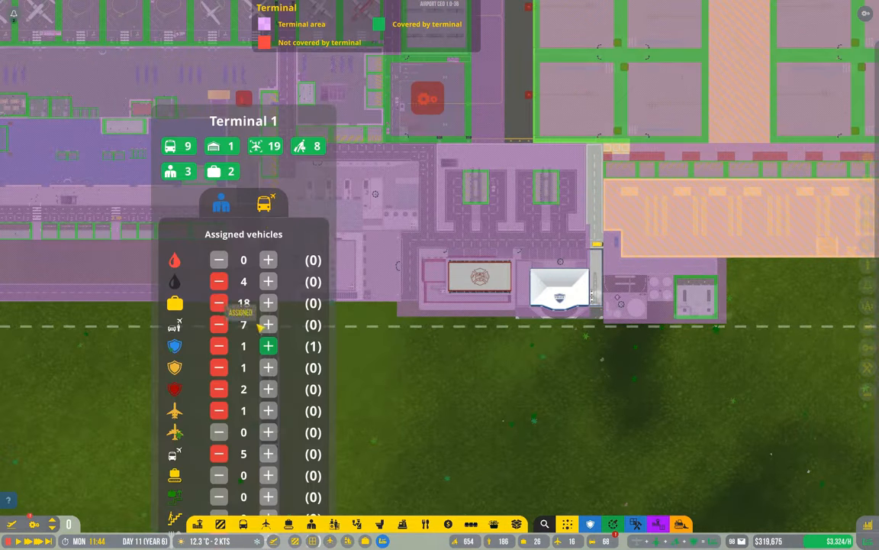
pyautogui.click(268, 345)
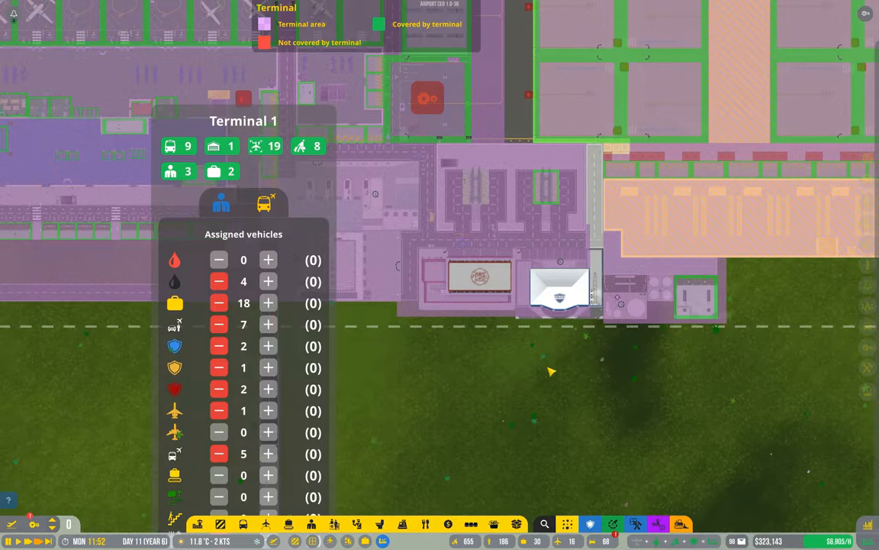
pyautogui.press('Escape')
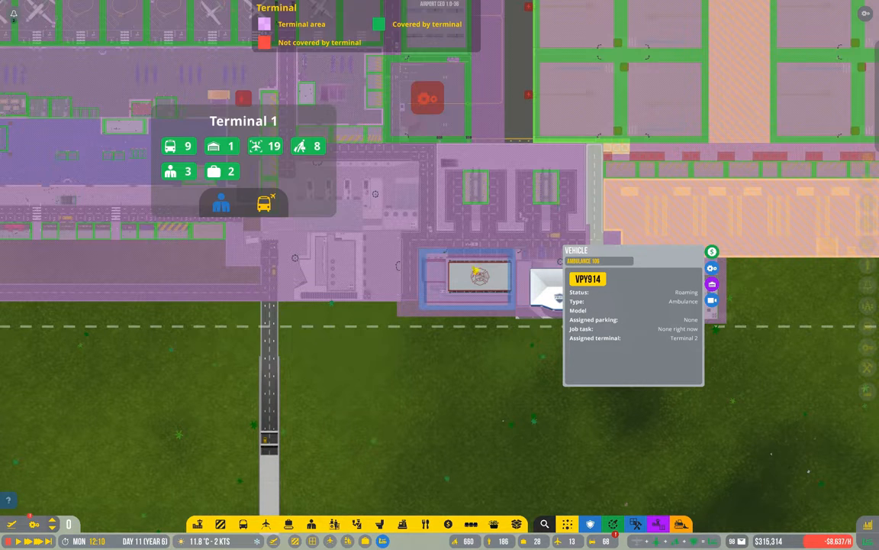
pyautogui.click(266, 202)
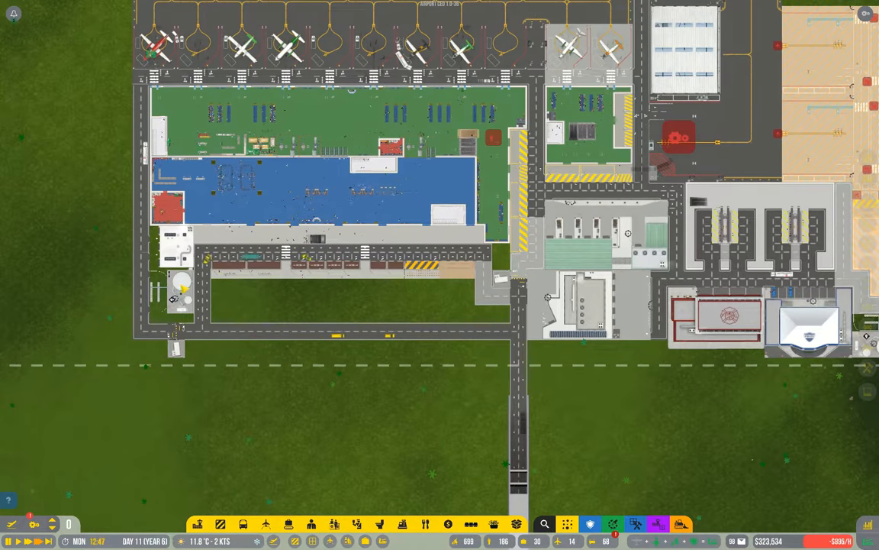
# Step: Select the idle aircraft cabin cleaning truck to view its details
pyautogui.click(184, 290)
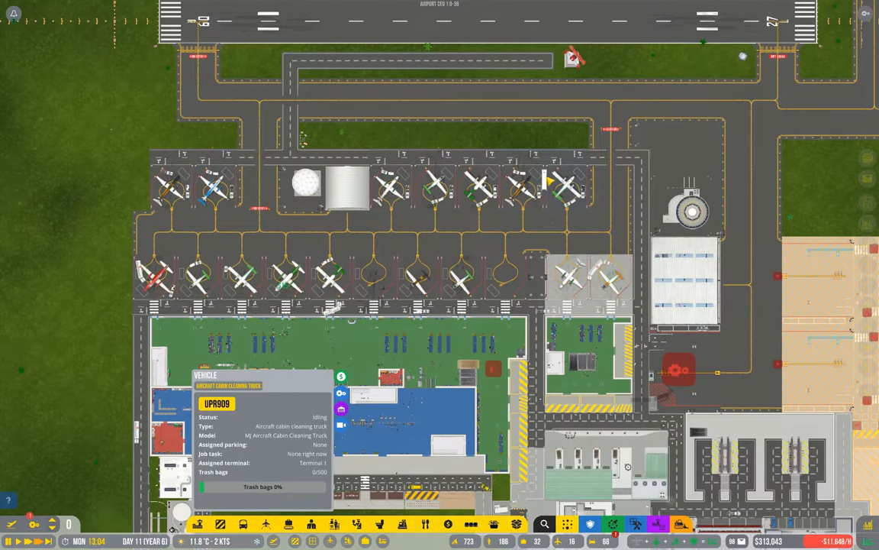
# Step: Set cabin cleaning truck UPR909's assigned terminal to Terminal 1
pyautogui.click(515, 233)
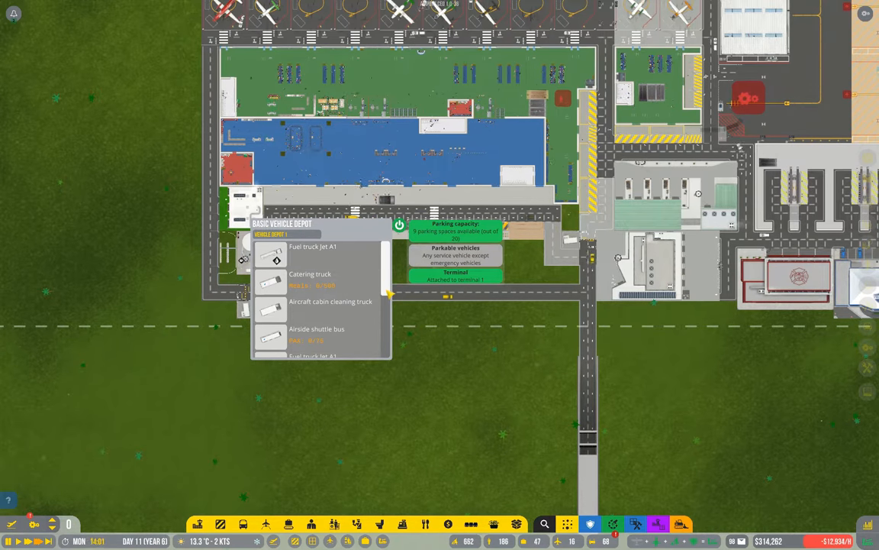
# Step: View Vehicle Depot 2's details, attached to Terminal 2 with 2 of 20 spaces free
pyautogui.click(316, 329)
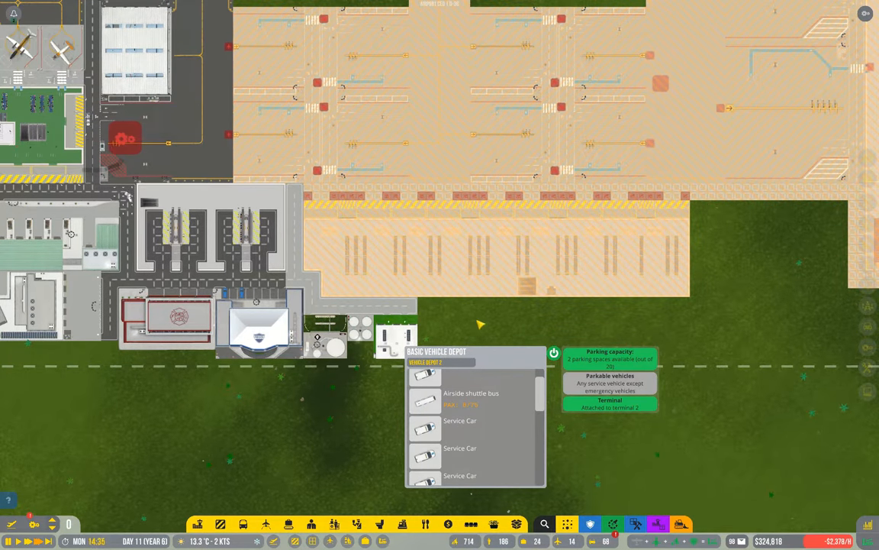
# Step: Bring up the terminal coverage overview with Terminal 2's assigned vehicle counts
pyautogui.click(609, 403)
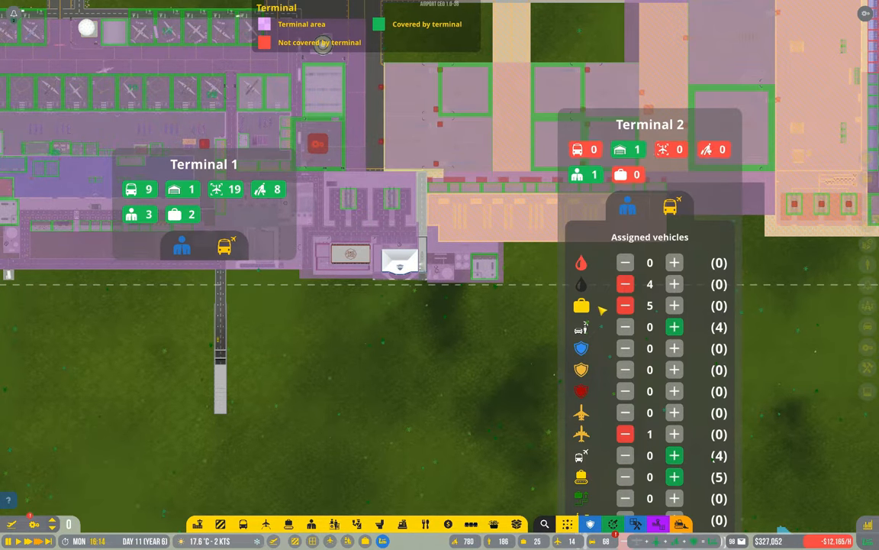
# Step: Reduce Terminal 2's baggage truck and fuel truck assignments to 0
pyautogui.click(625, 306)
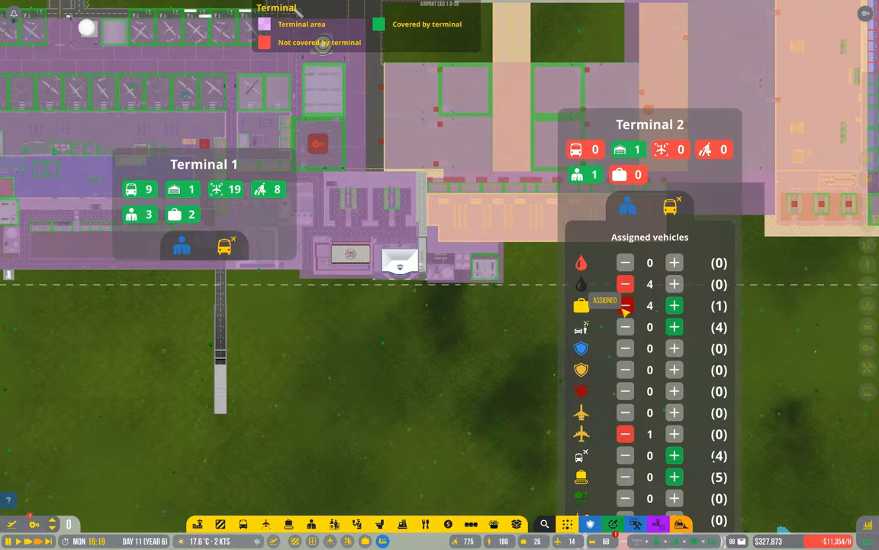
pyautogui.click(625, 306)
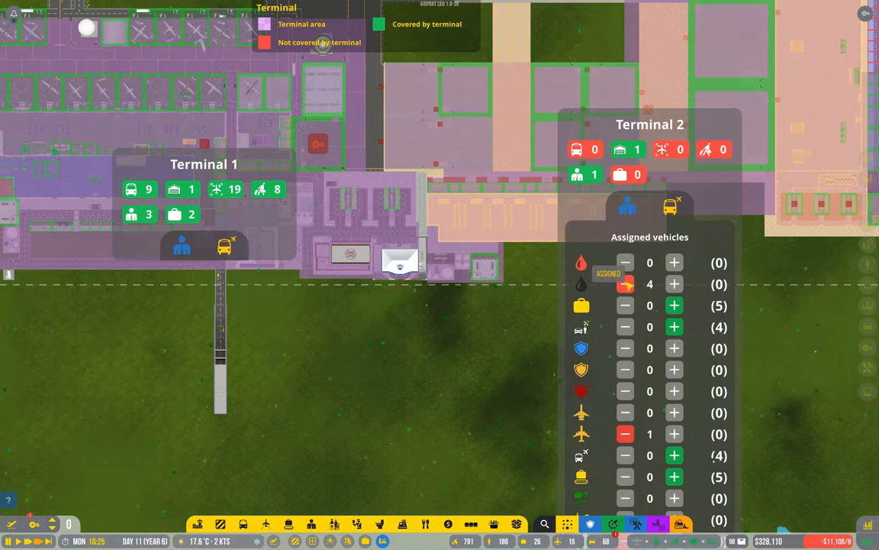
pyautogui.click(626, 284)
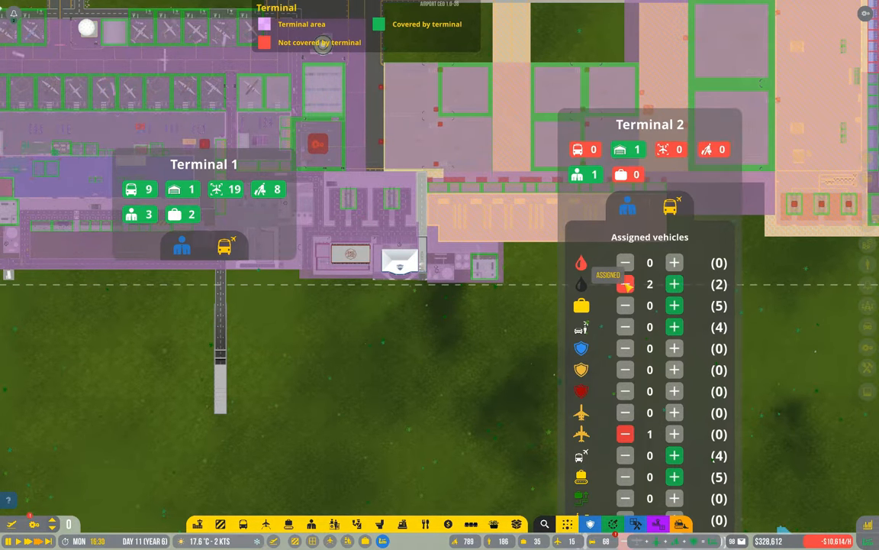
pyautogui.click(625, 284)
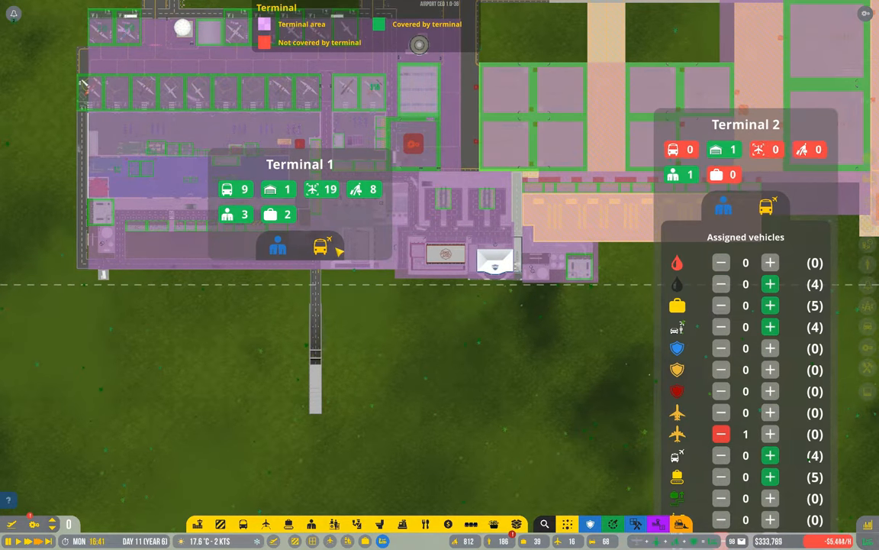
# Step: Review Terminal 1's assigned vehicles, showing 4 fuel and 18 baggage trucks
pyautogui.click(322, 246)
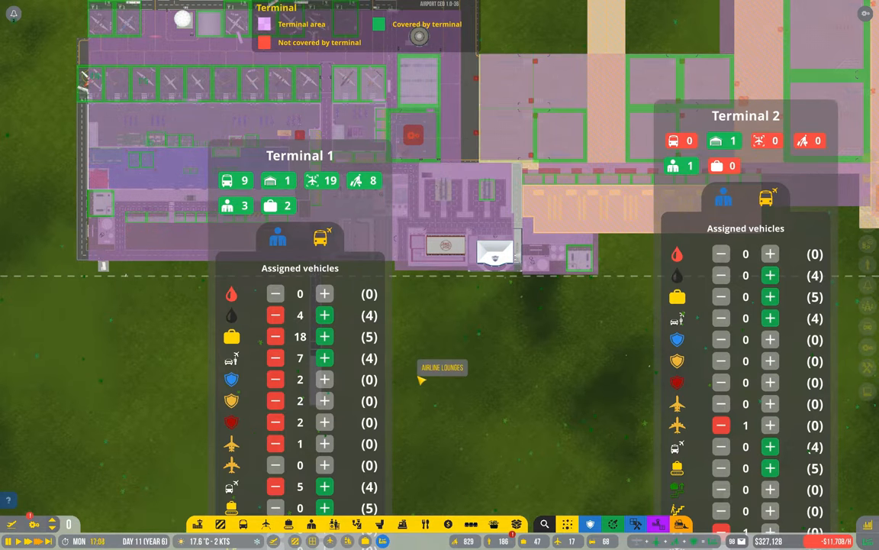
pyautogui.moveTo(415, 376)
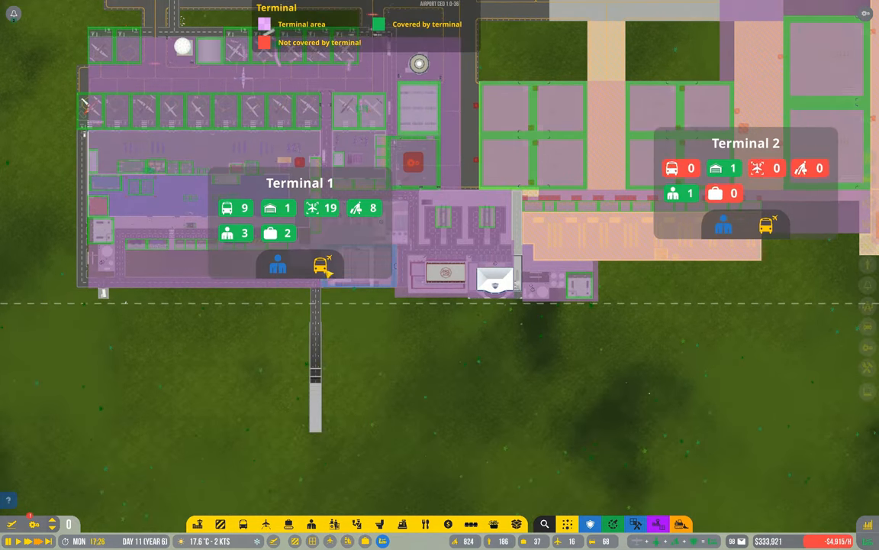
pyautogui.click(321, 265)
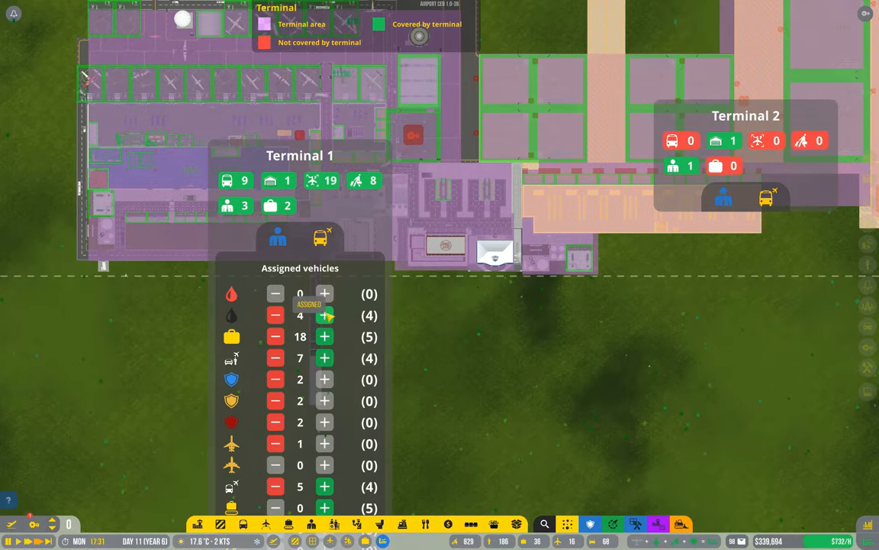
pyautogui.moveTo(596, 510)
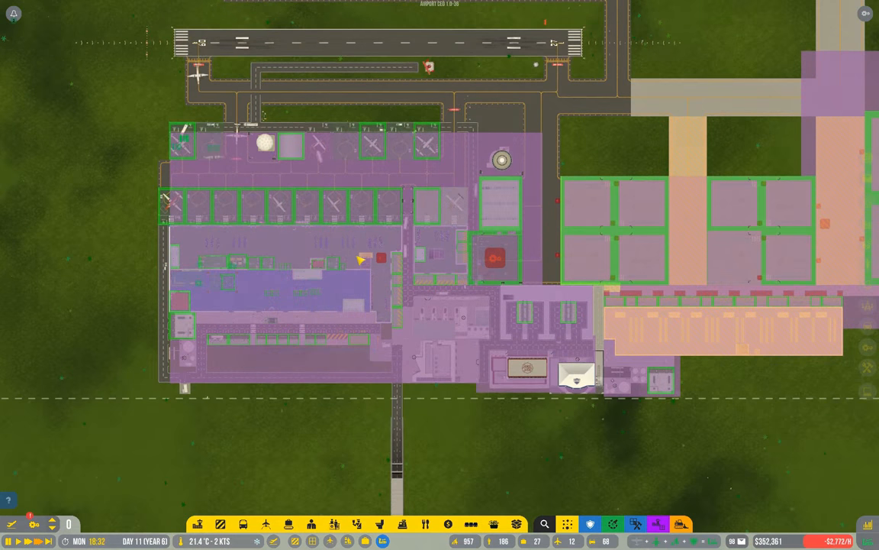
# Step: Zoom to the stands north of Terminal 1 and show small aircraft stand 13's details
pyautogui.scroll(-3)
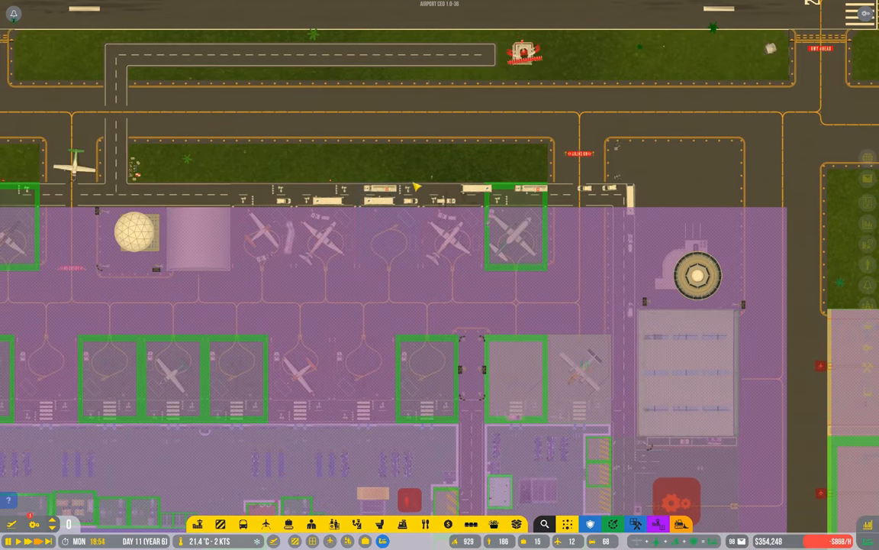
pyautogui.click(454, 229)
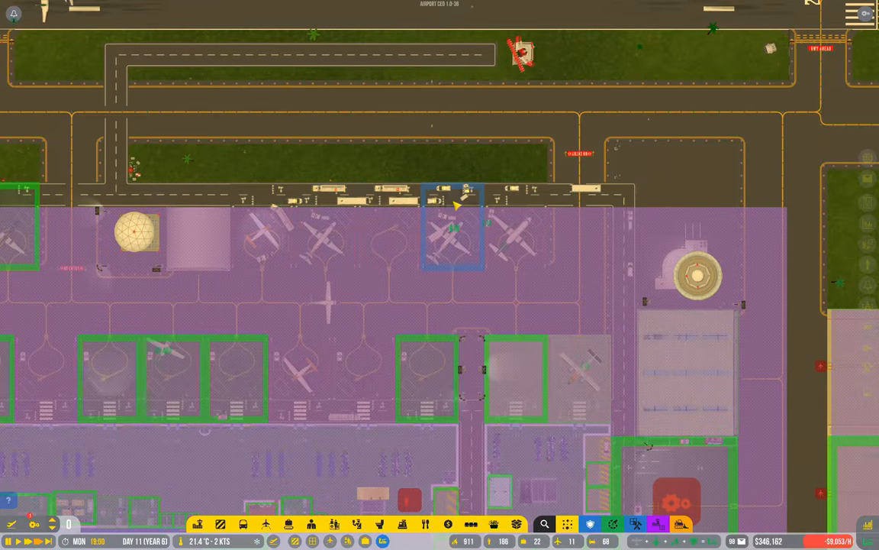
pyautogui.click(454, 229)
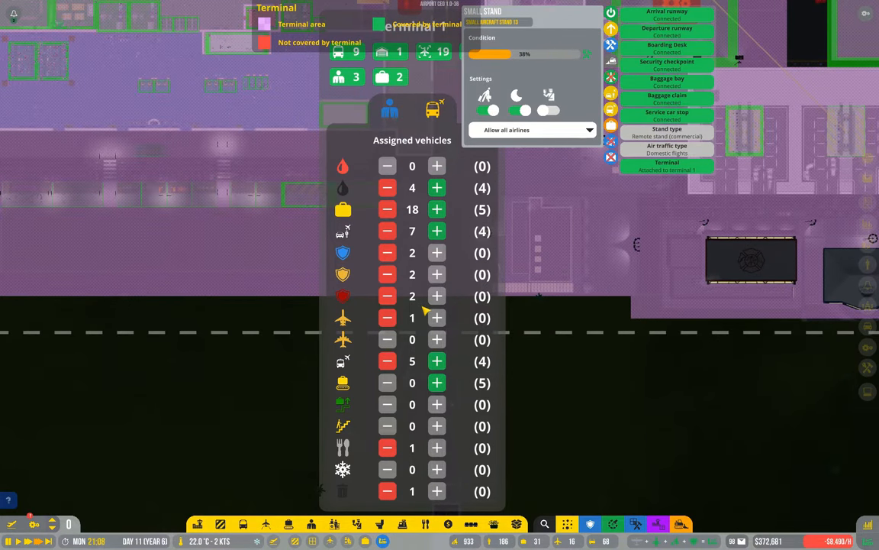
pyautogui.moveTo(445, 366)
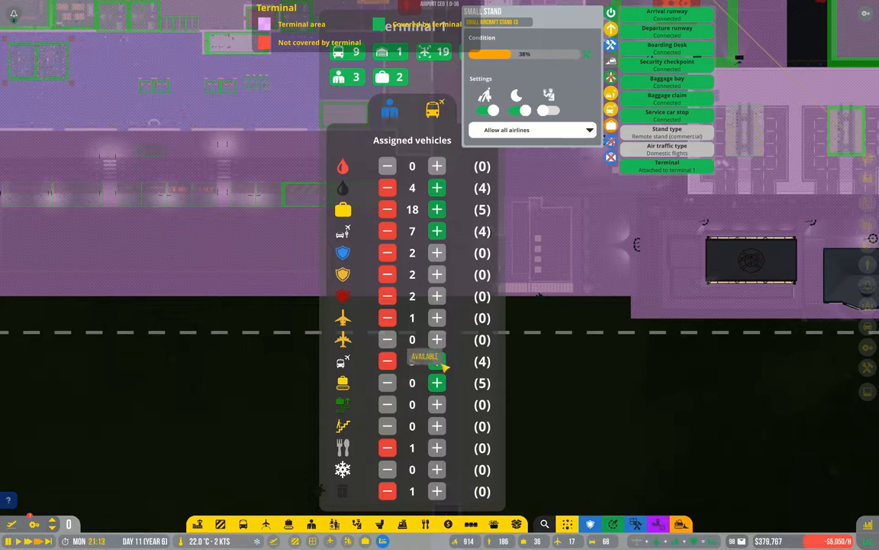
# Step: Add the available shuttle buses, baggage carts and fuel trucks to Terminal 1's assigned vehicles
pyautogui.click(436, 361)
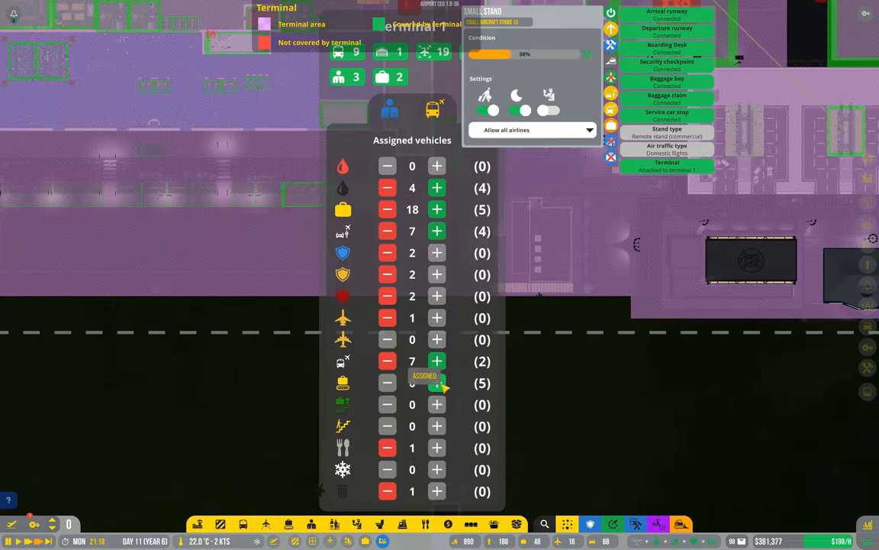
pyautogui.click(437, 382)
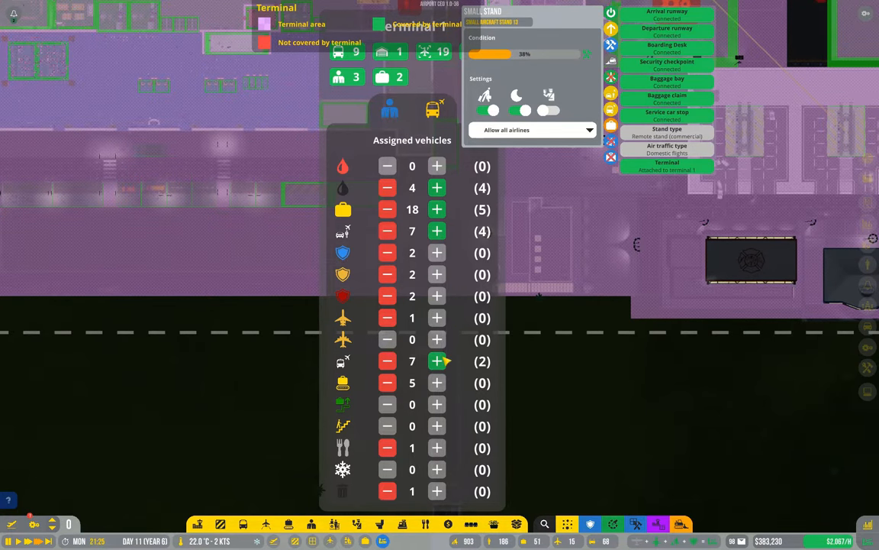
pyautogui.click(436, 361)
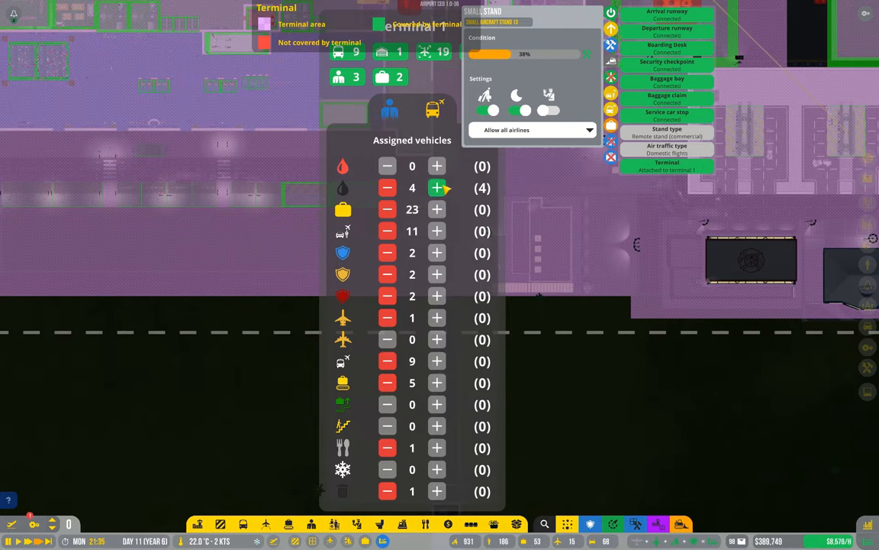
pyautogui.click(437, 188)
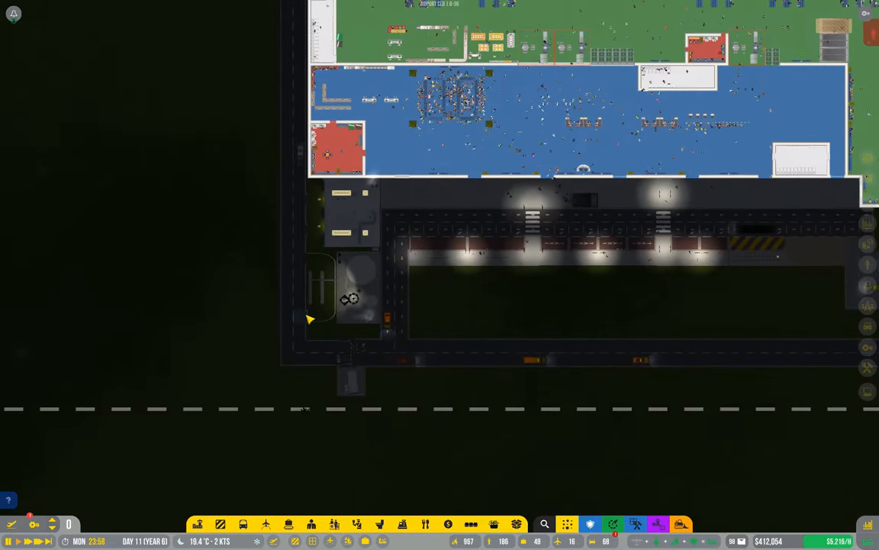
# Step: Check Vehicle Depot 1's parking capacity, now 3 of 20 spaces free, and dismiss its panel
pyautogui.click(344, 290)
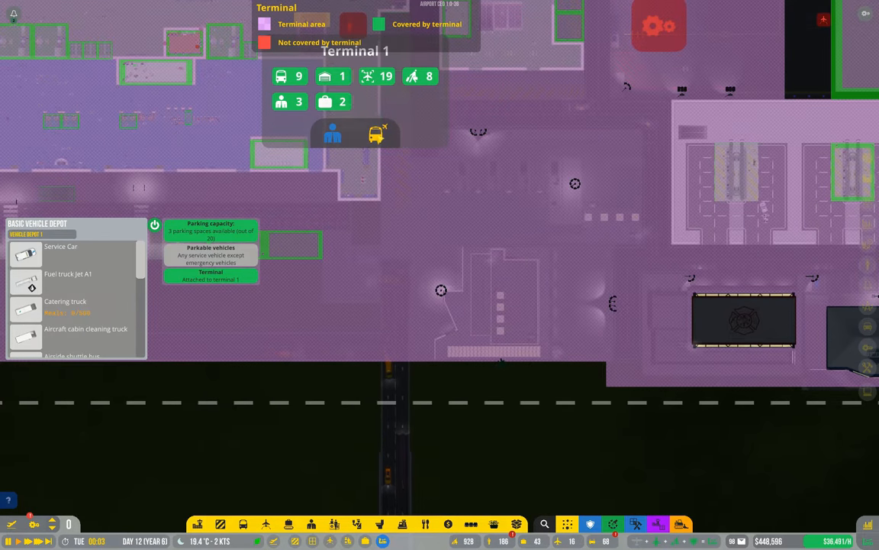
pyautogui.click(375, 135)
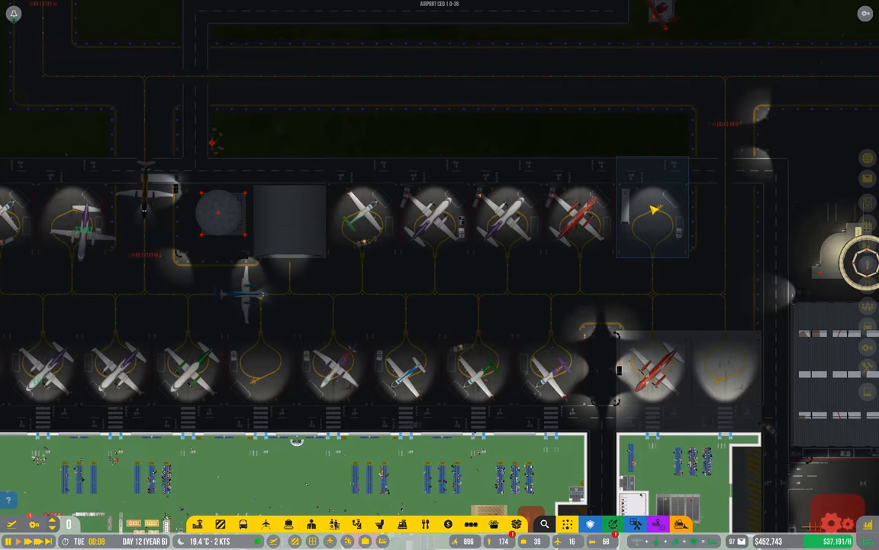
# Step: Show the Vehicle info of idle shuttle bus ZHY323 waiting at Small Aircraft Stand 12
pyautogui.click(655, 210)
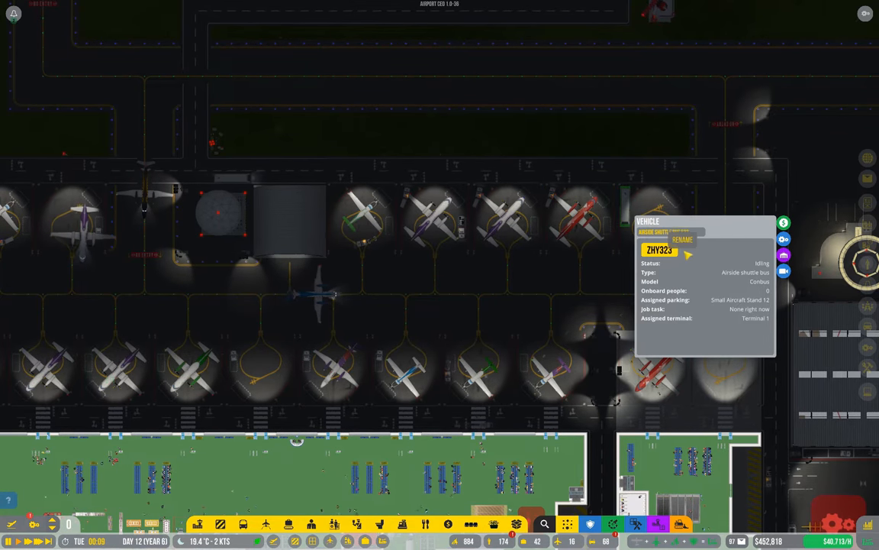